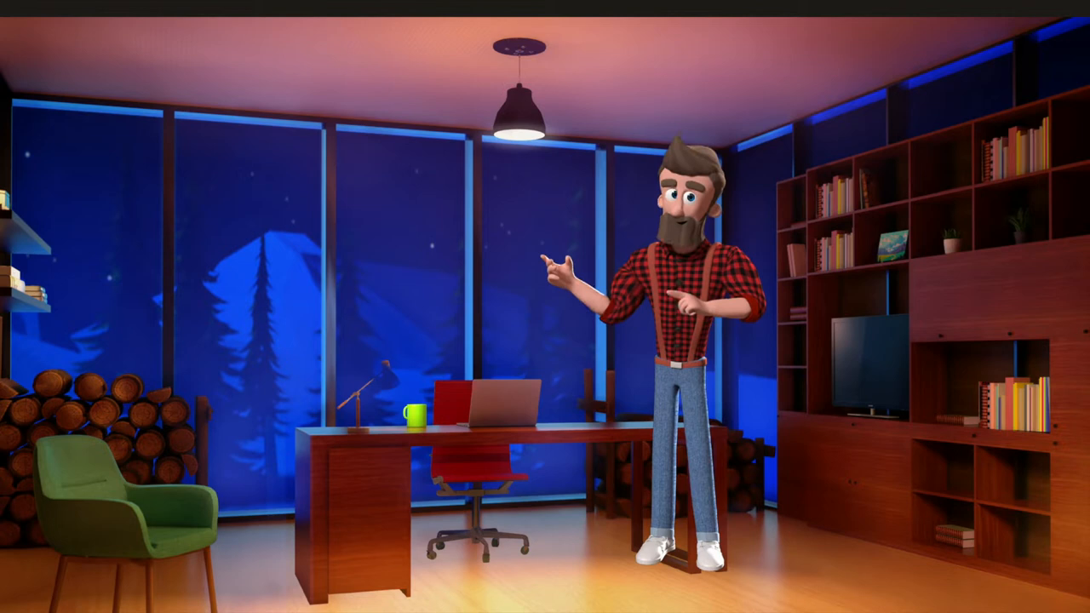
pyautogui.click(980, 294)
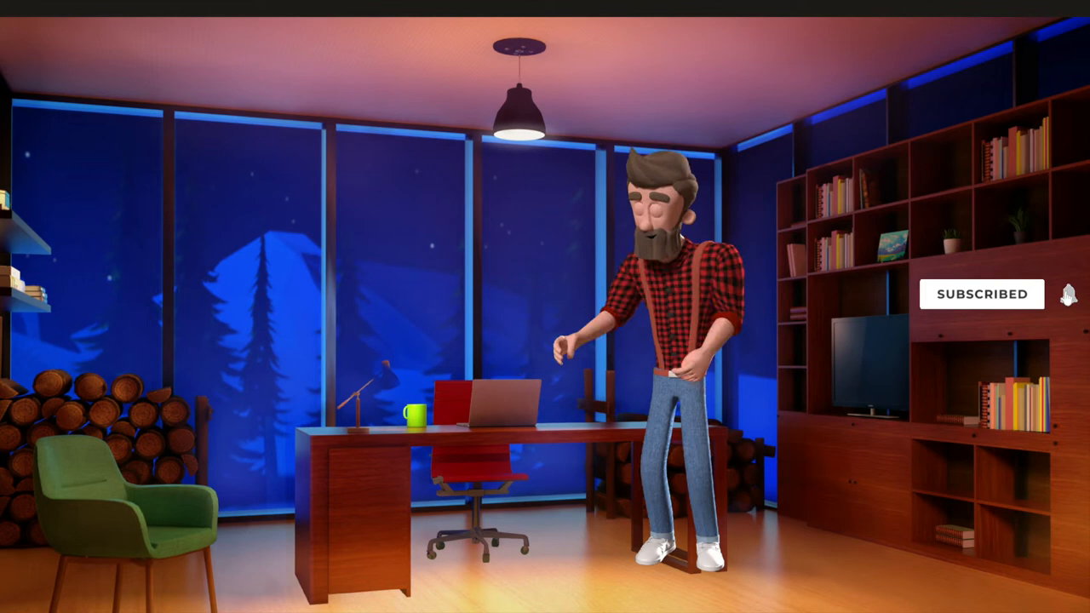